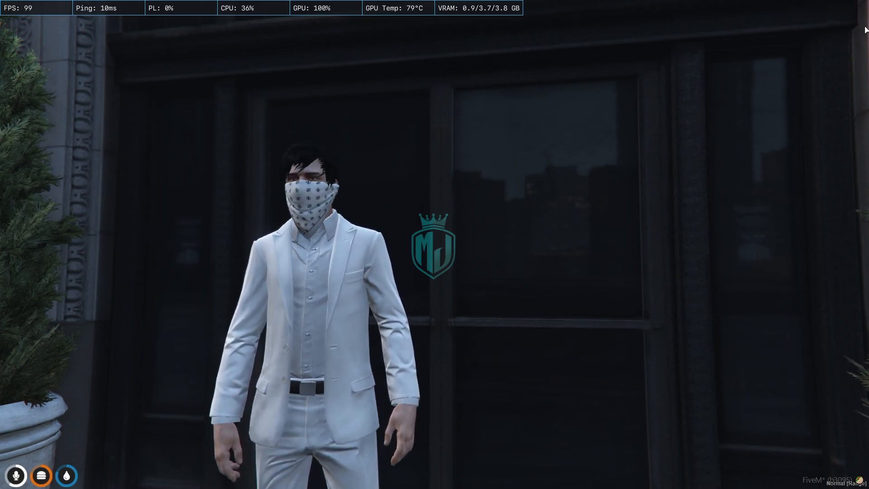
Follow the Rup-ReportMenu forum post's Download link to its GitHub release page
left_click(10, 479)
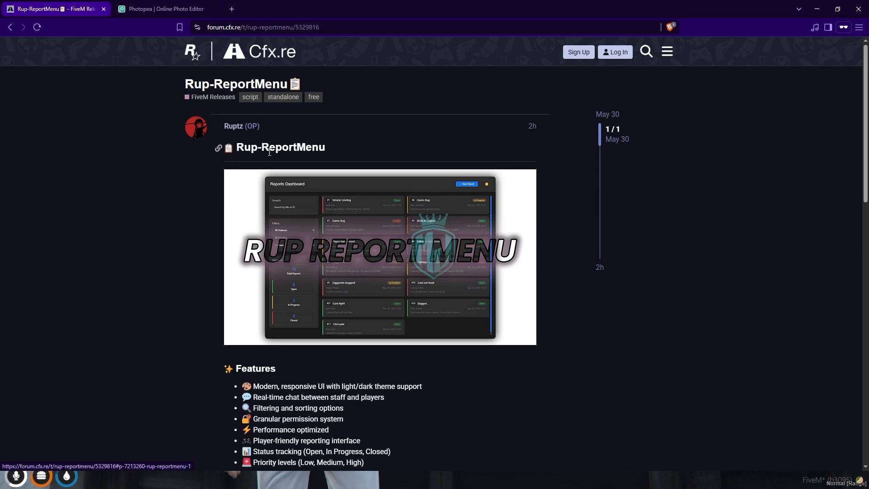
scroll("down", 3)
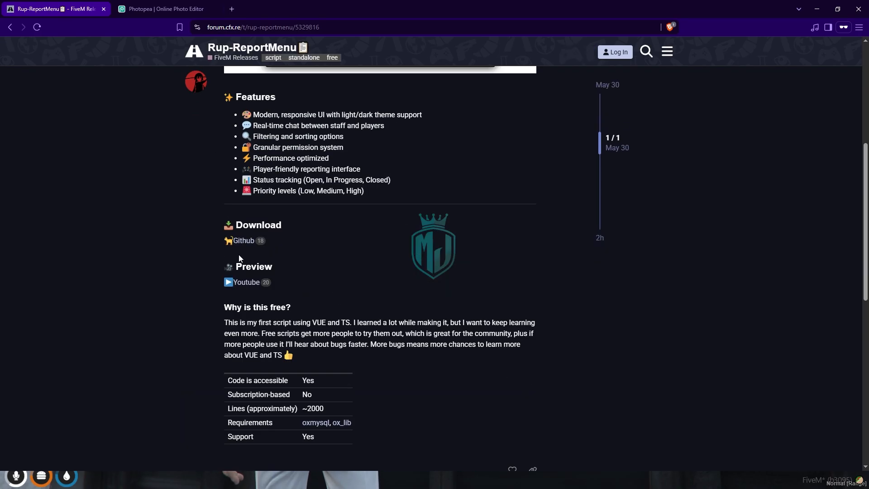
left_click(242, 240)
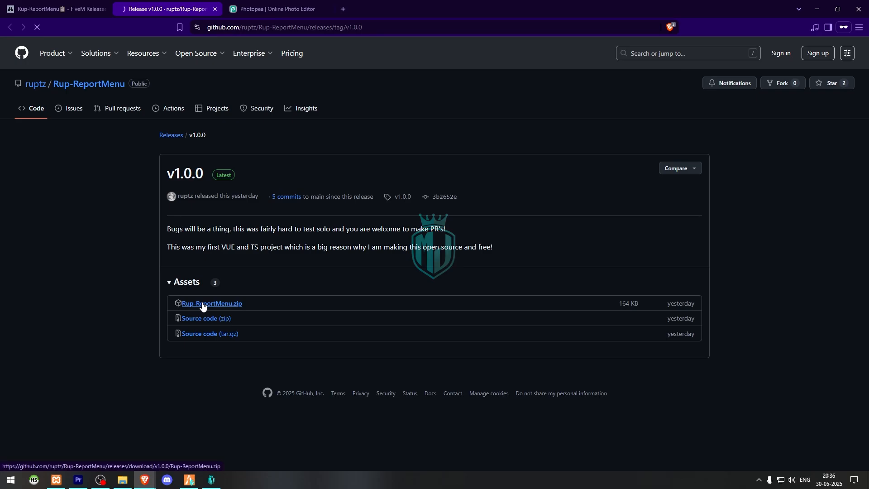
left_click(211, 303)
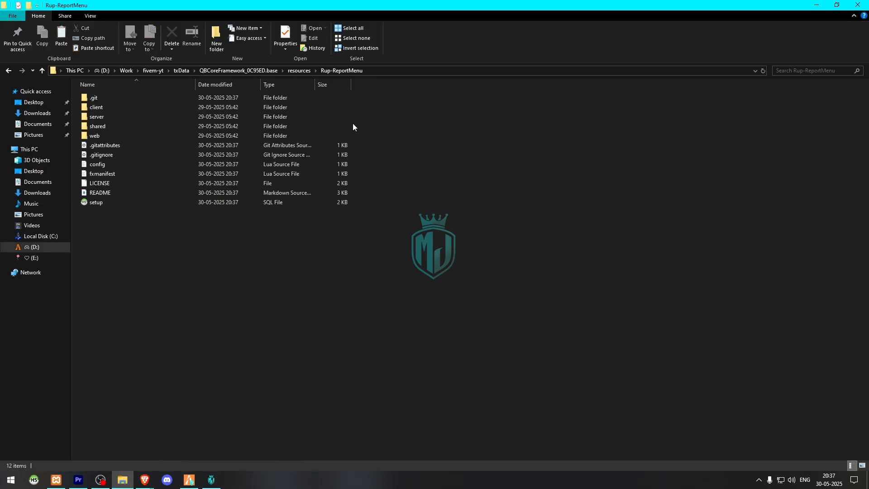
Load the resource's setup.sql into HeidiSQL on the FiveM Database session and run it
left_click(95, 202)
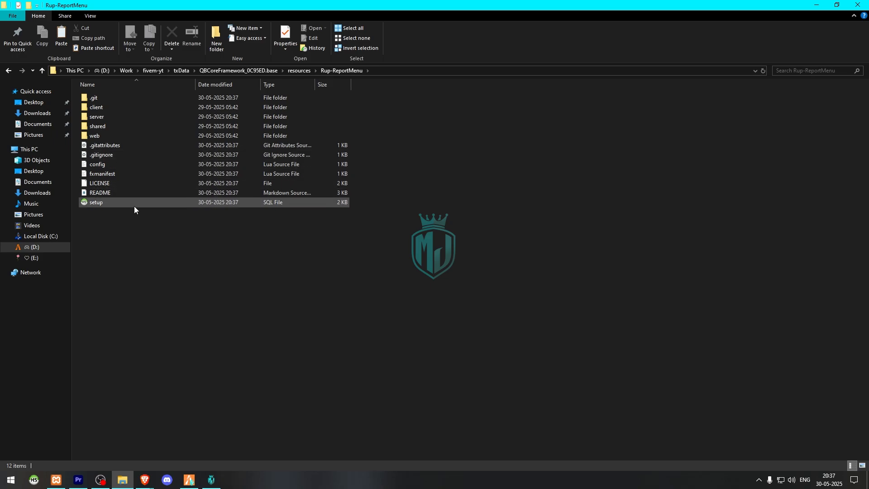
left_click(96, 202)
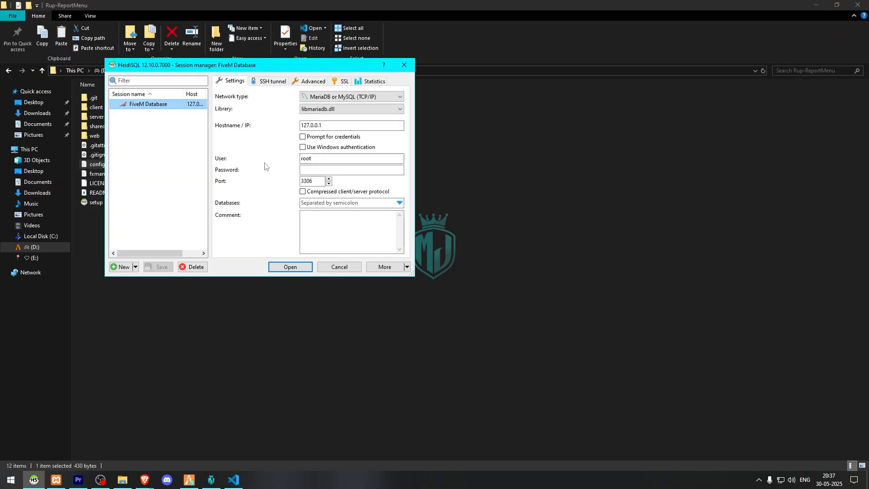
left_click(290, 266)
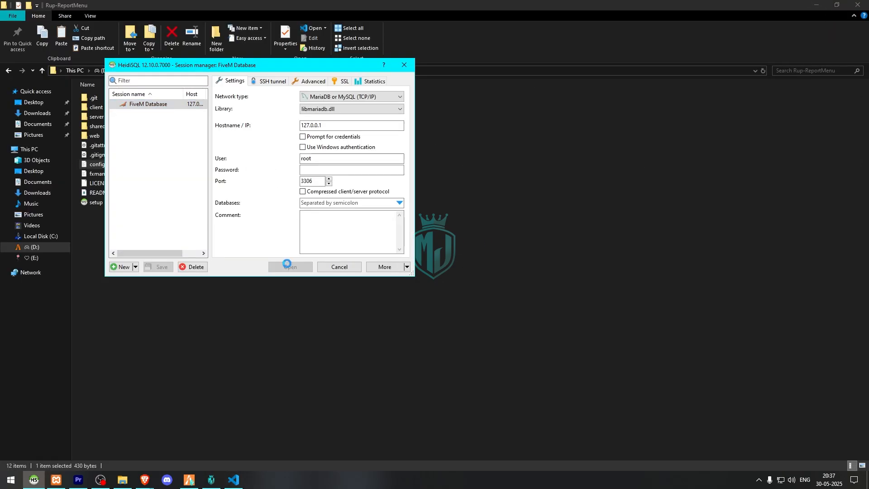
left_click(287, 267)
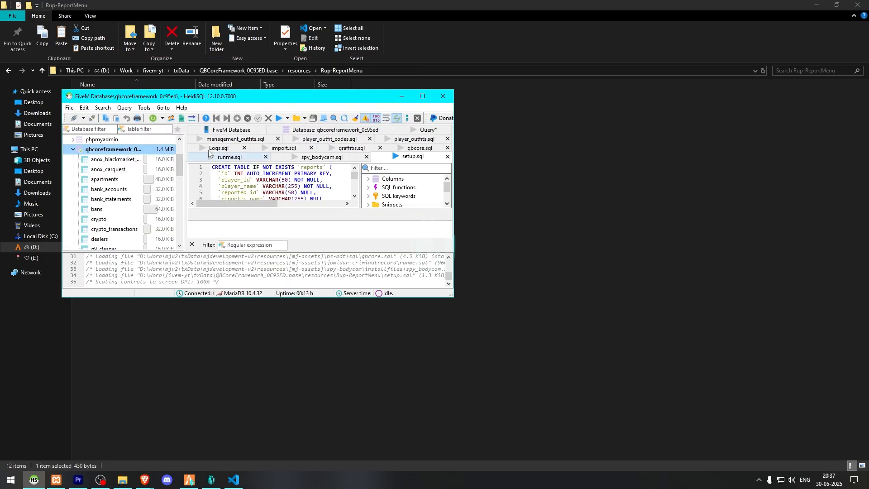
left_click(280, 117)
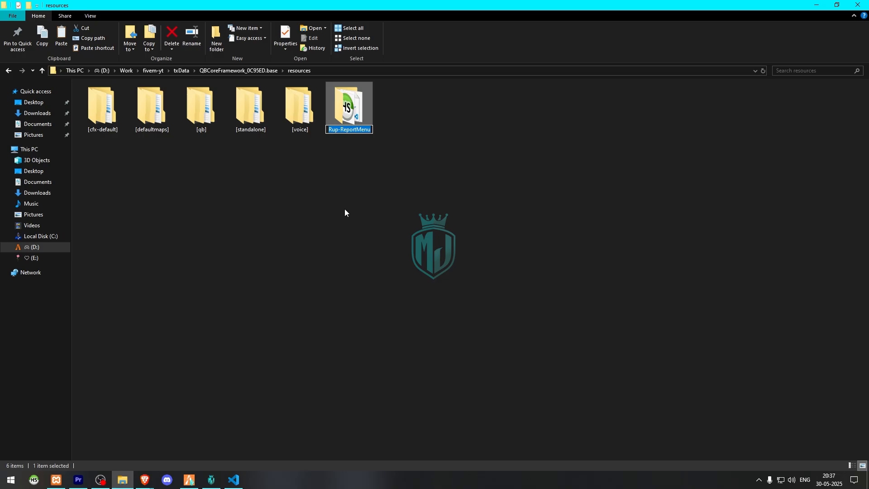
mouse_move(215, 427)
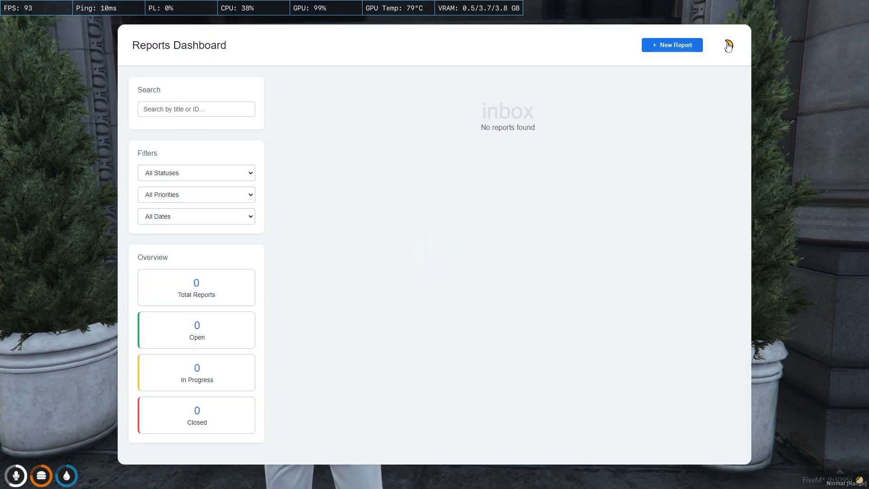
Switch the Reports Dashboard to dark theme, keep All Statuses filter, and start a New Report
left_click(727, 46)
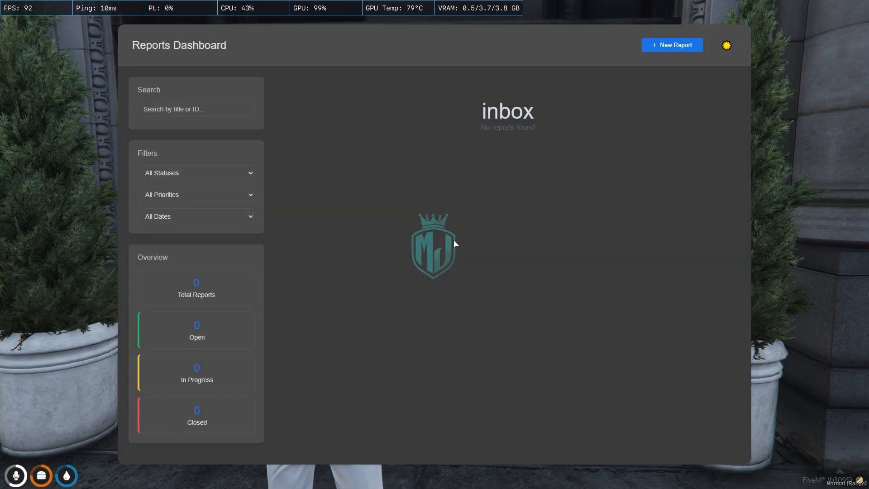
left_click(197, 109)
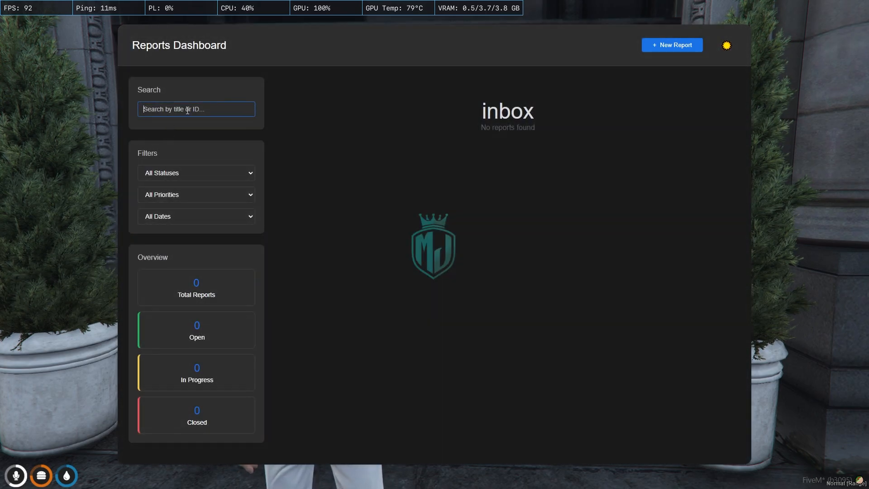
left_click(196, 172)
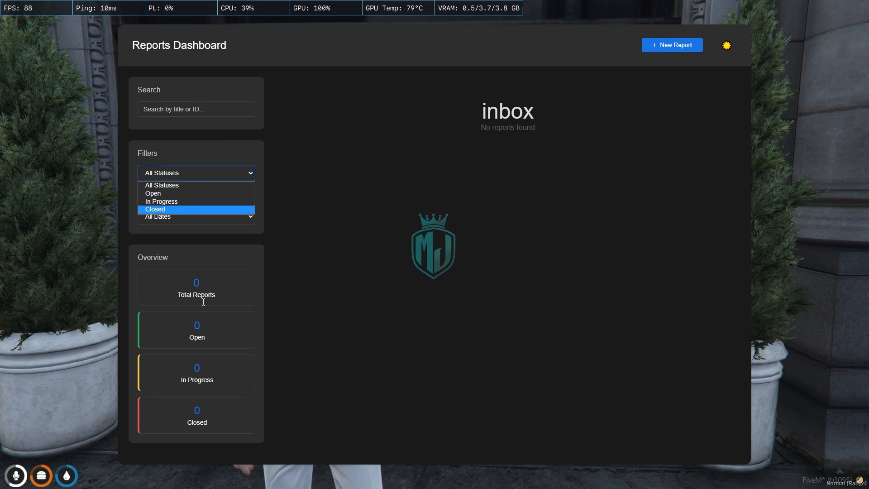
mouse_move(203, 430)
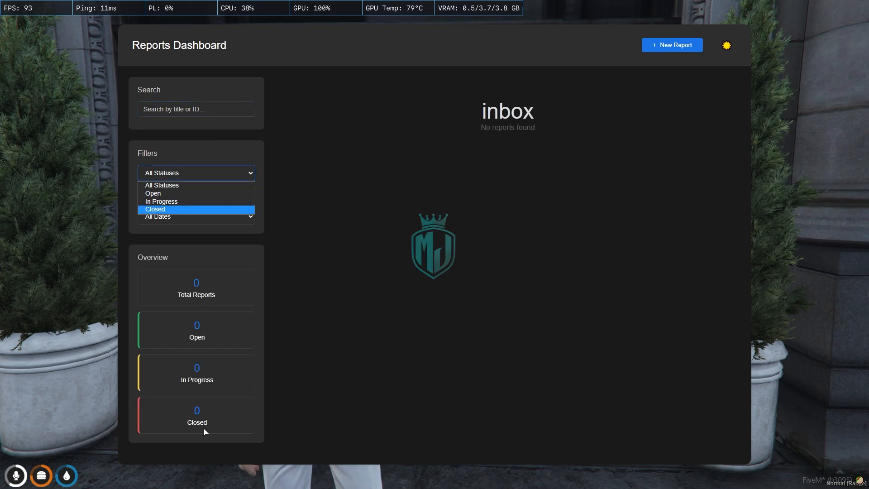
left_click(195, 172)
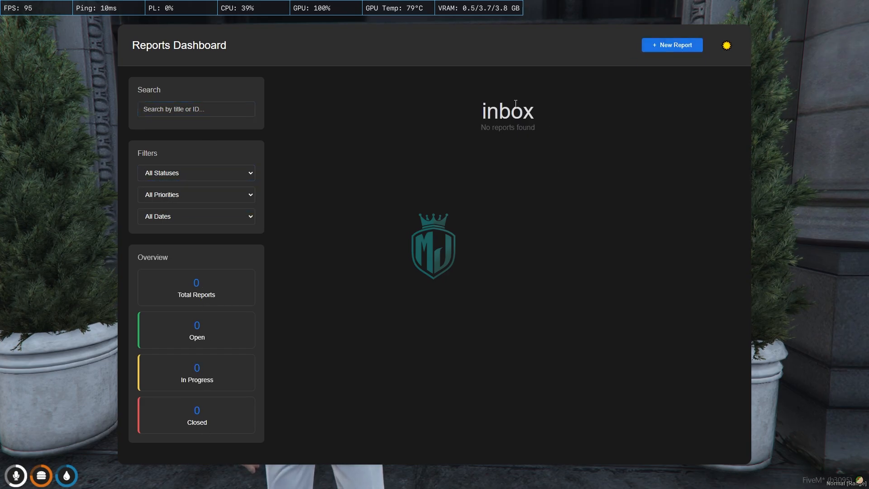
left_click(671, 45)
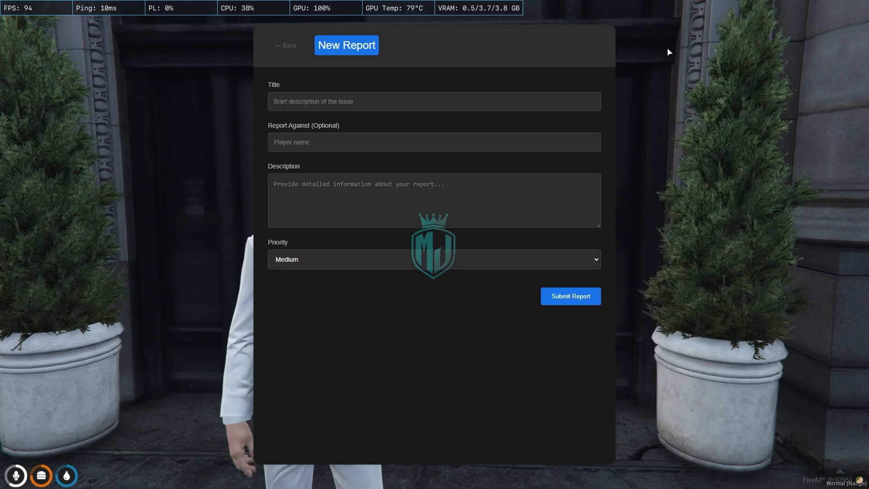
Submit a Medium-priority report titled 'PD Job Not Working' with a Vehicle description
left_click(433, 100)
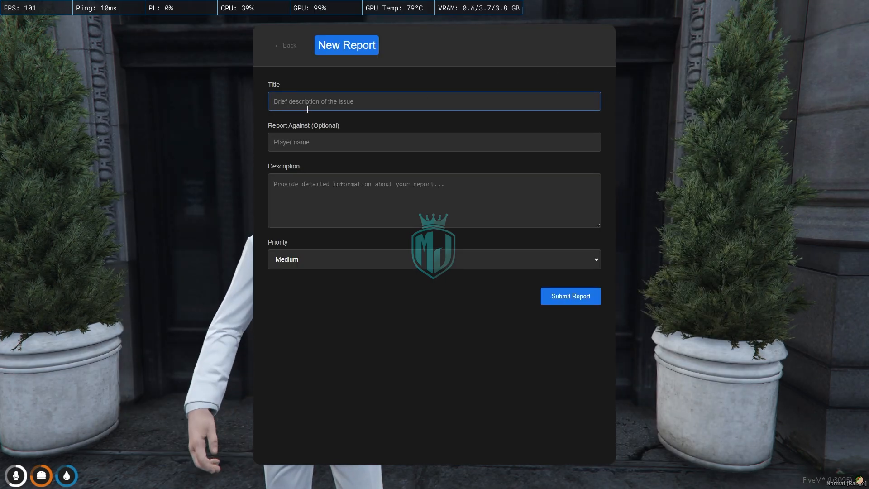
type("PD Job Not E")
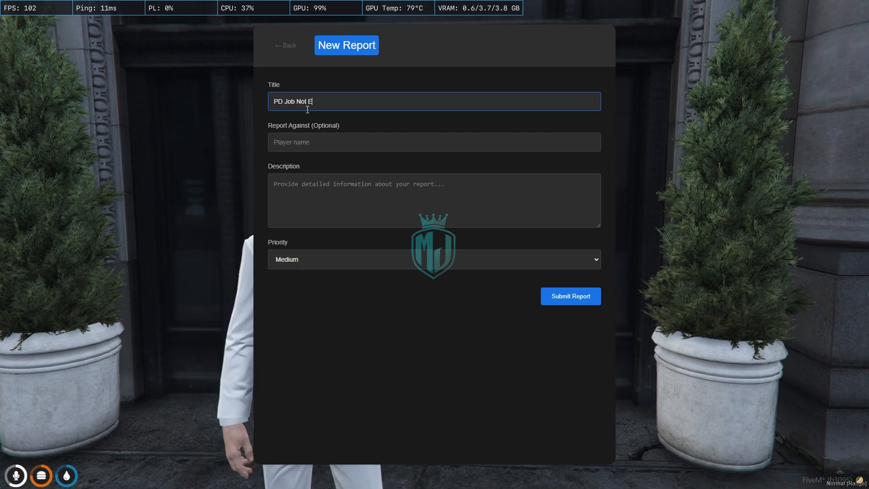
type("Working")
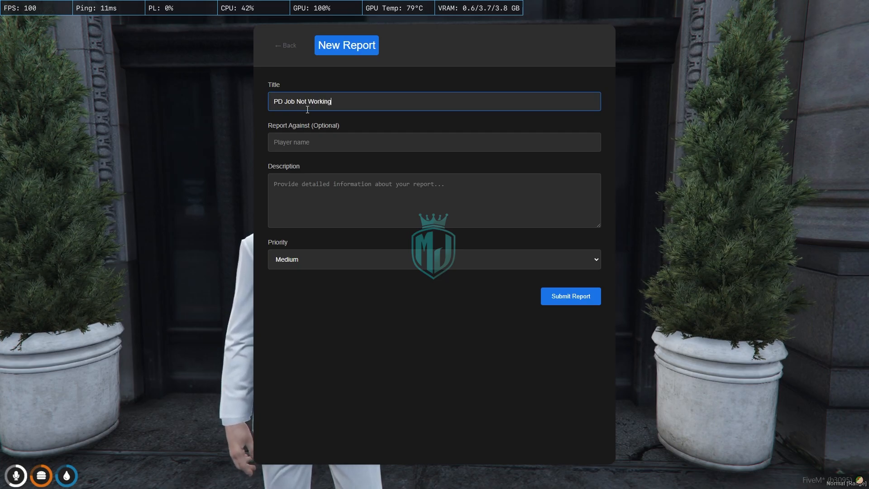
left_click(434, 142)
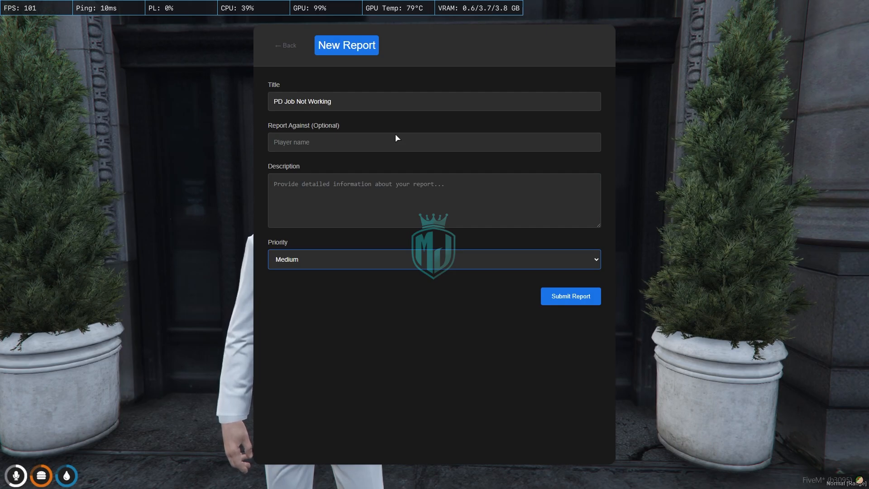
left_click(434, 200)
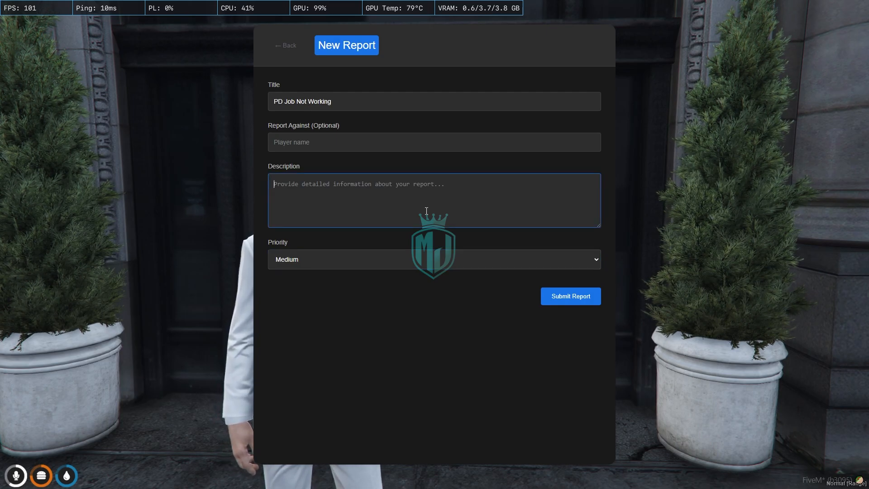
type("Vehicles are not properly added")
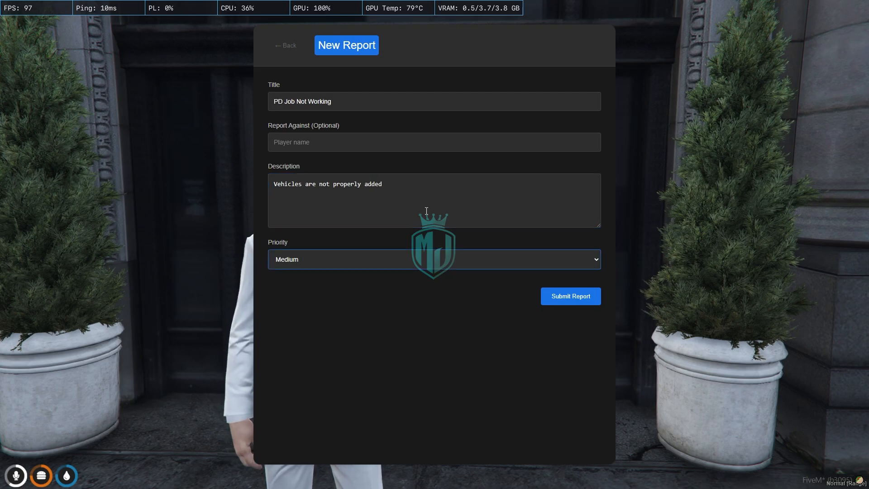
left_click(434, 259)
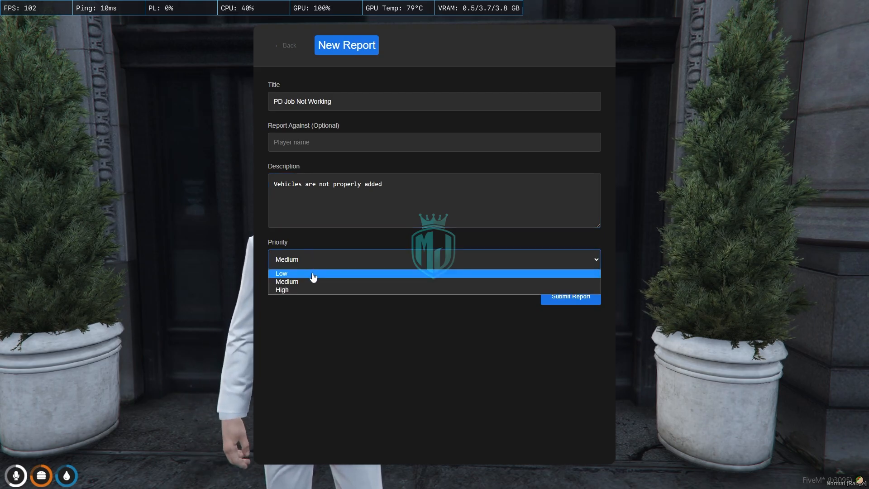
mouse_move(423, 283)
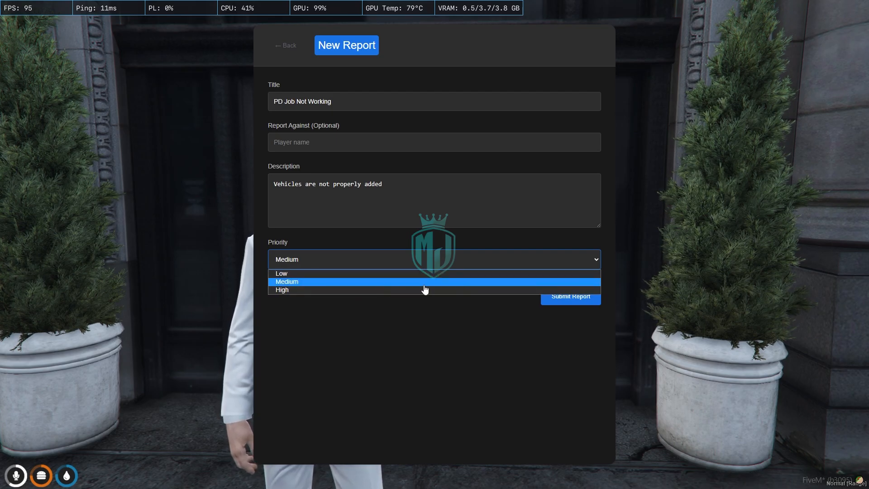
mouse_move(288, 273)
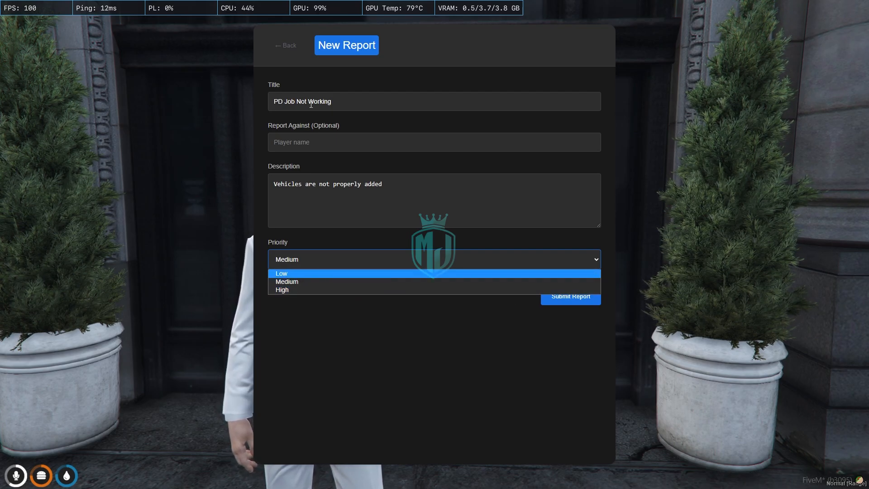
mouse_move(302, 281)
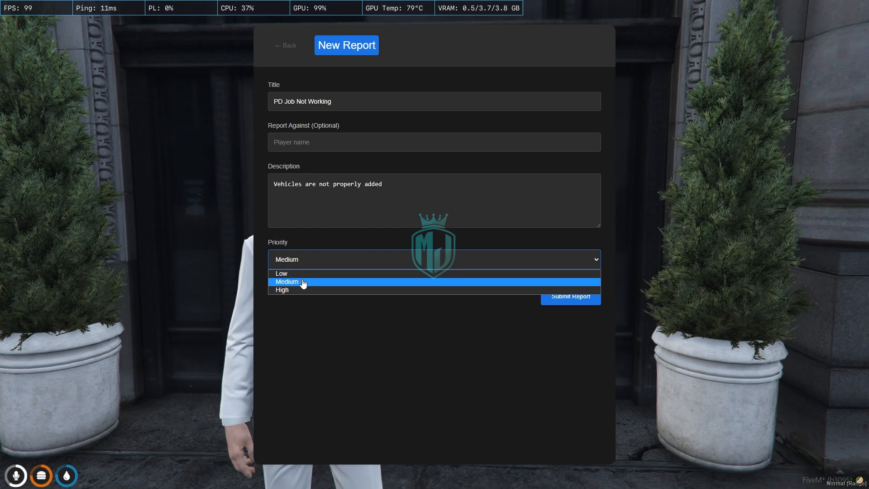
left_click(286, 282)
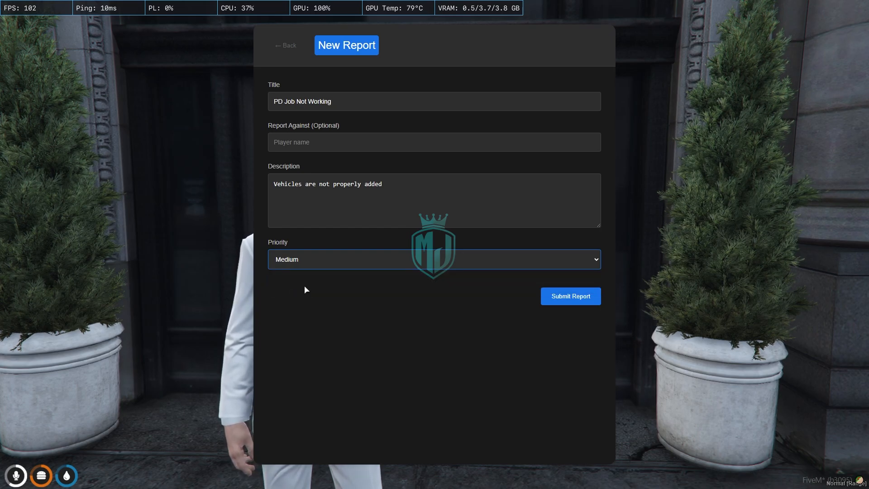
left_click(569, 296)
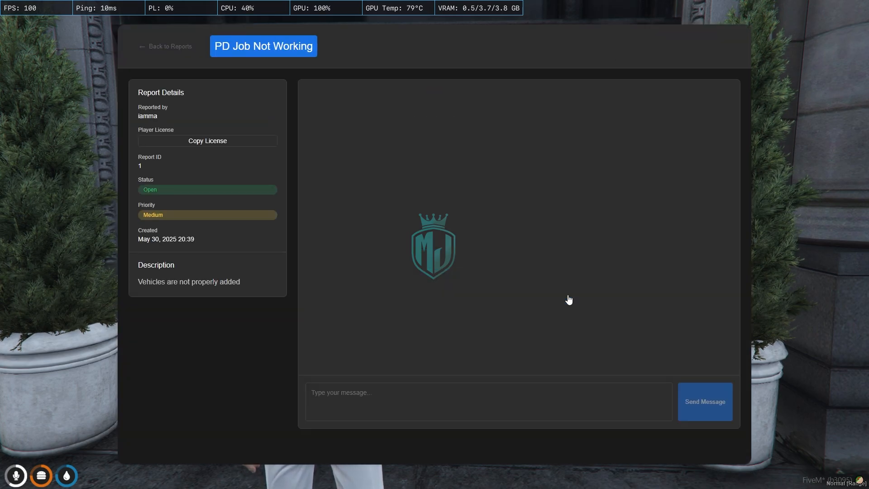
Send the message 'hey' in the new report's chat
left_click(208, 141)
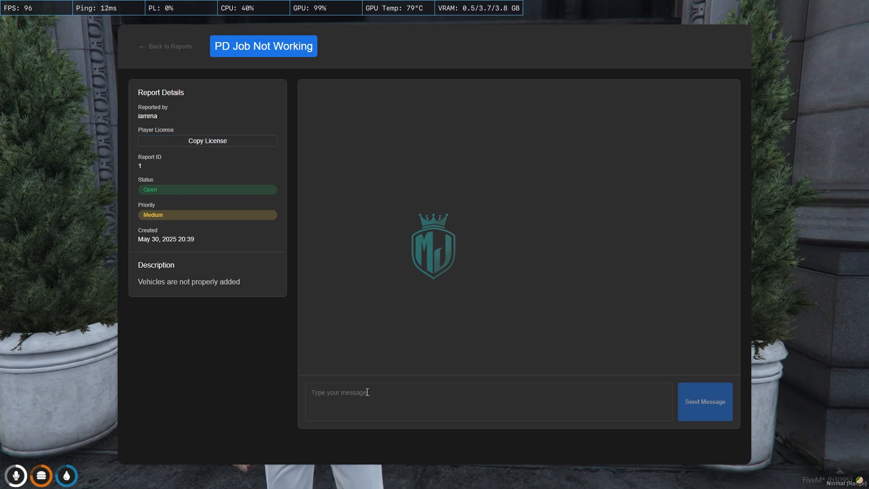
type("hey")
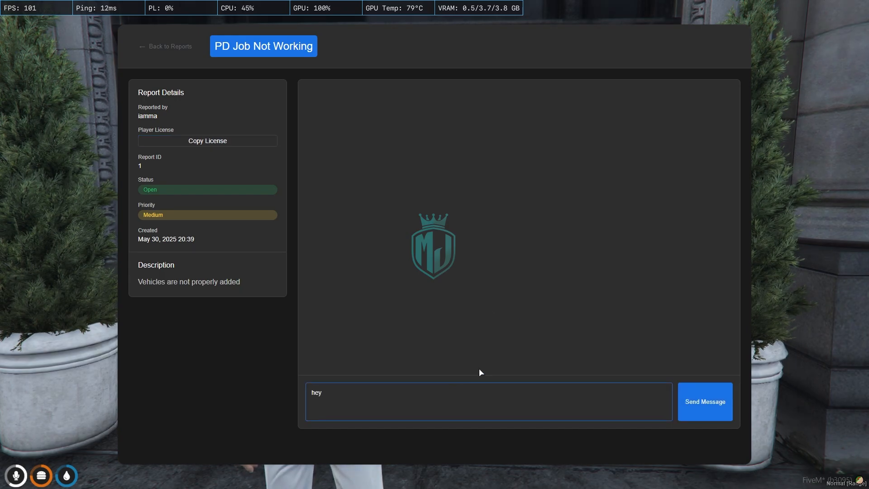
left_click(704, 401)
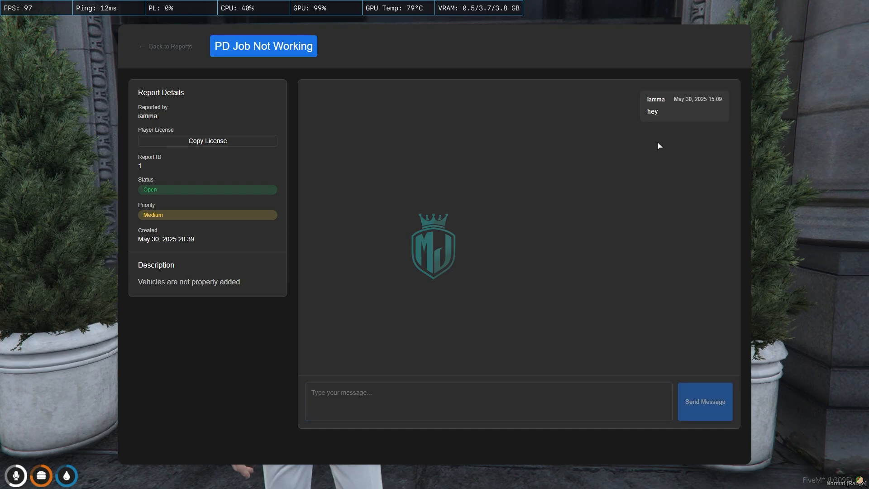
mouse_move(229, 213)
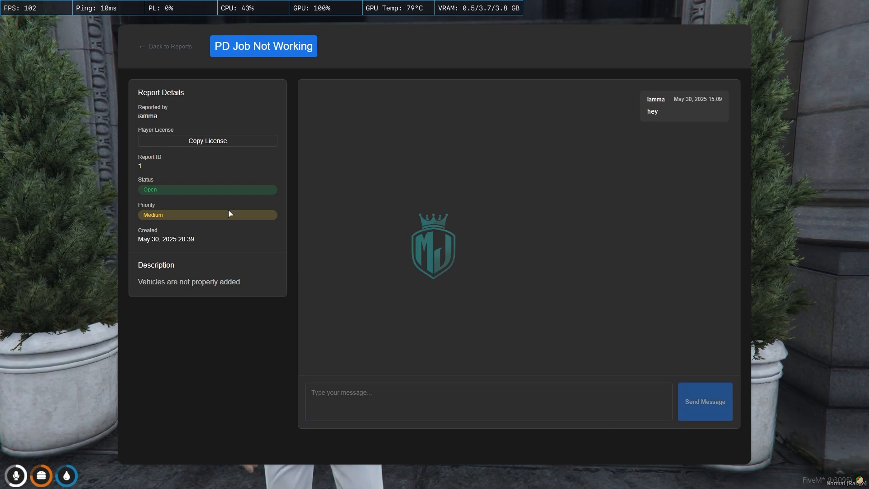
mouse_move(356, 216)
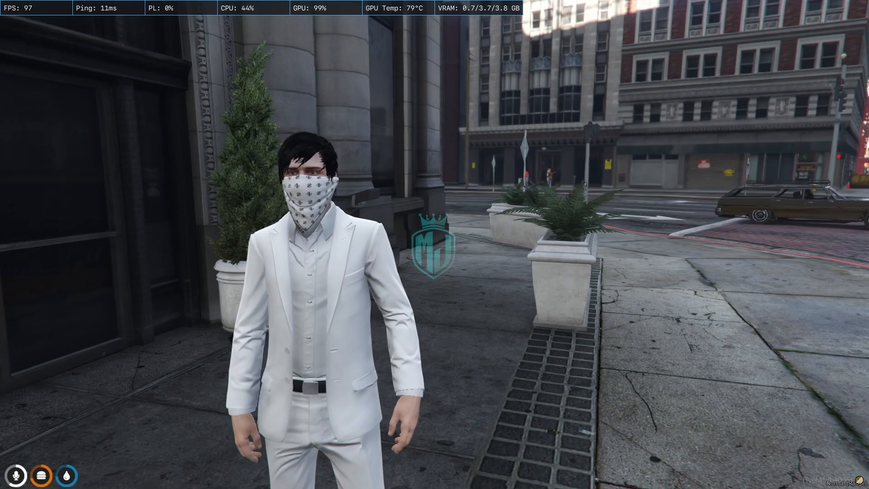
Copy the Permissions Setup code block from the Rup-ReportMenu GitHub README
left_click(10, 479)
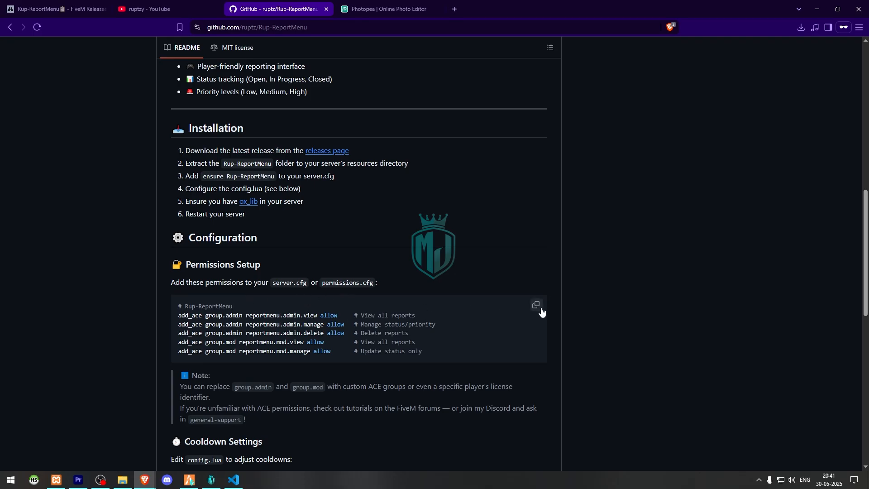
left_click(121, 482)
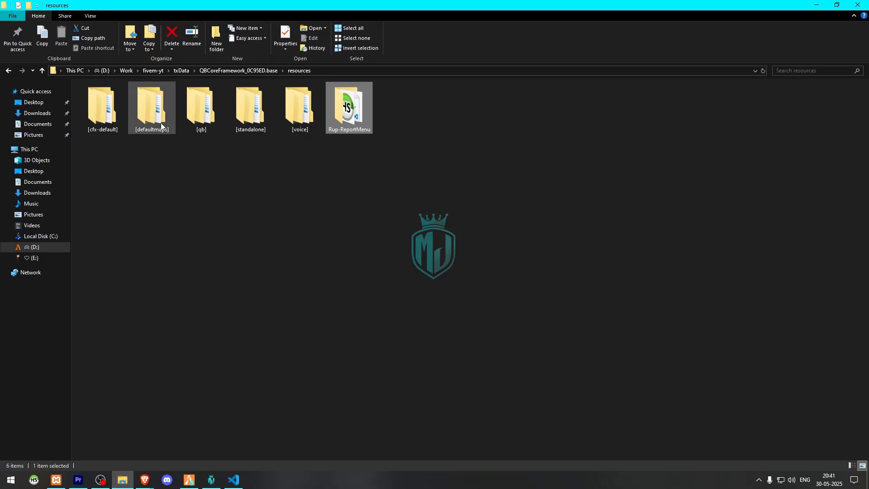
Paste the Rup-ReportMenu add_ace admin and mod permission lines into server.cfg
left_click(41, 70)
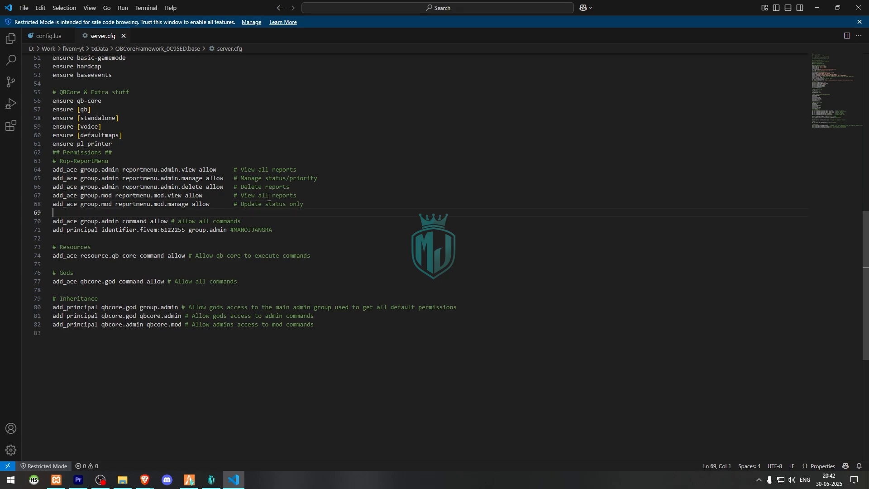
mouse_move(299, 451)
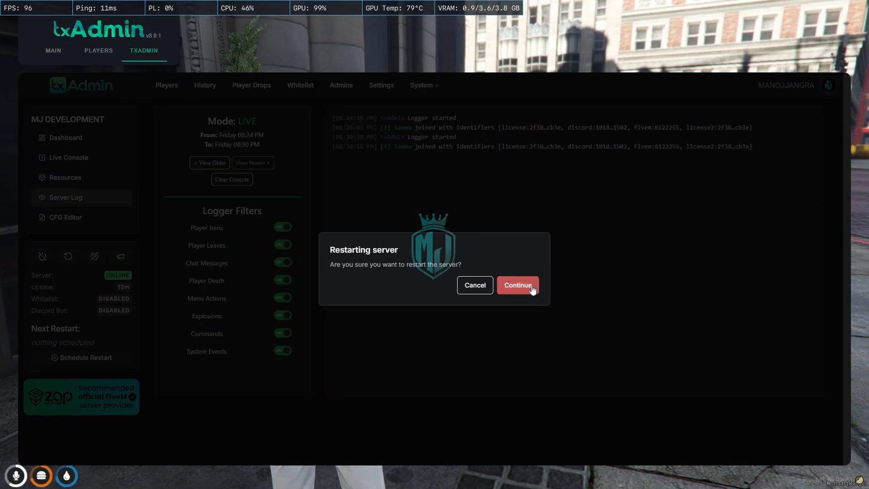
Confirm restarting the server in txAdmin so the new permissions apply
left_click(516, 285)
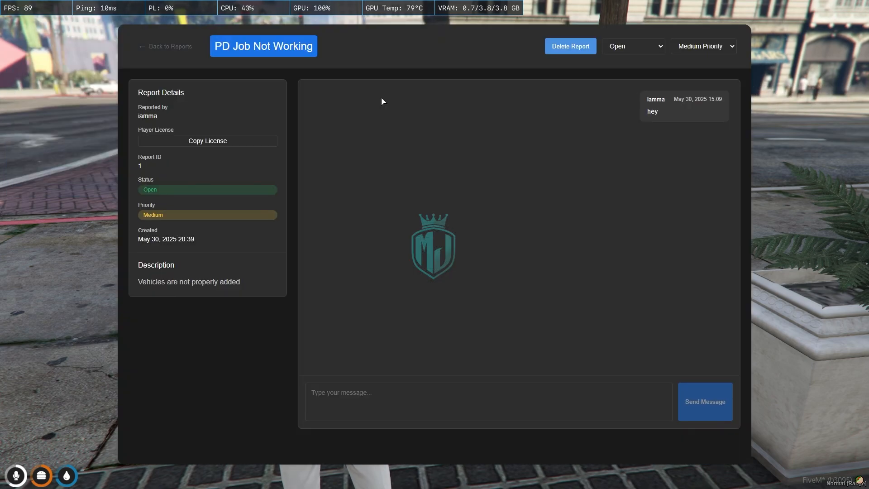
Reopen the PD Job Not Working report and set its status to In Progress
left_click(165, 46)
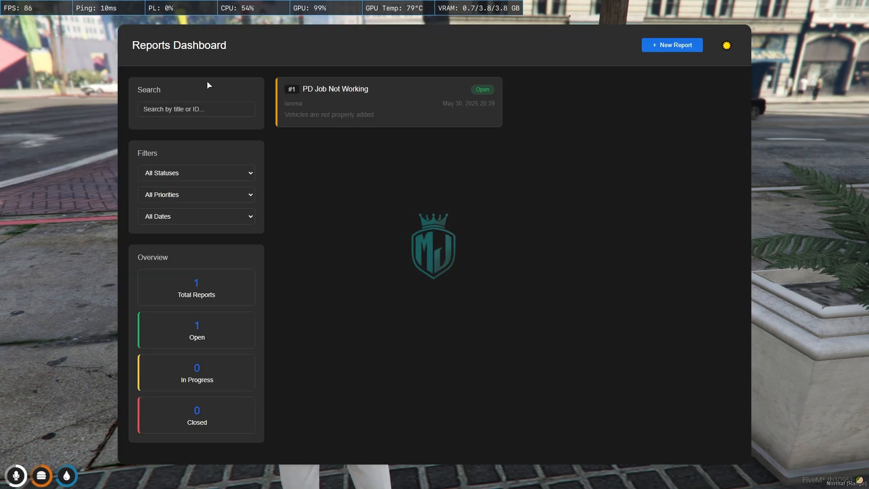
mouse_move(325, 125)
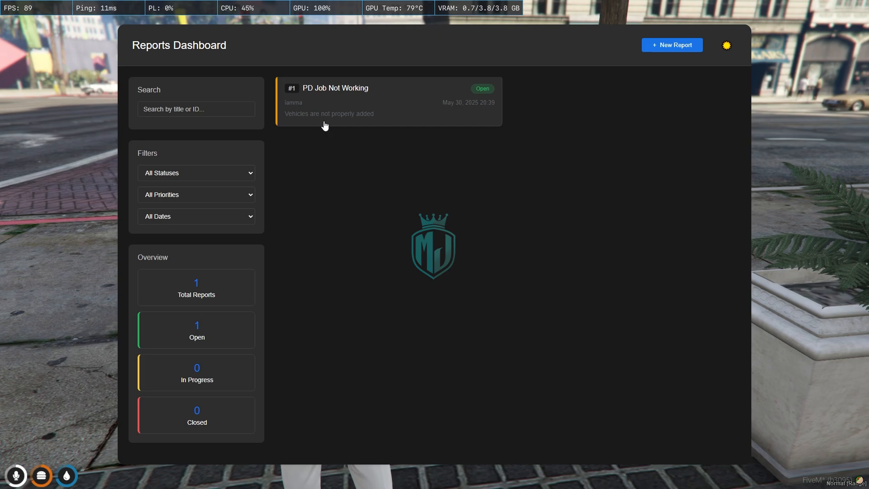
mouse_move(331, 118)
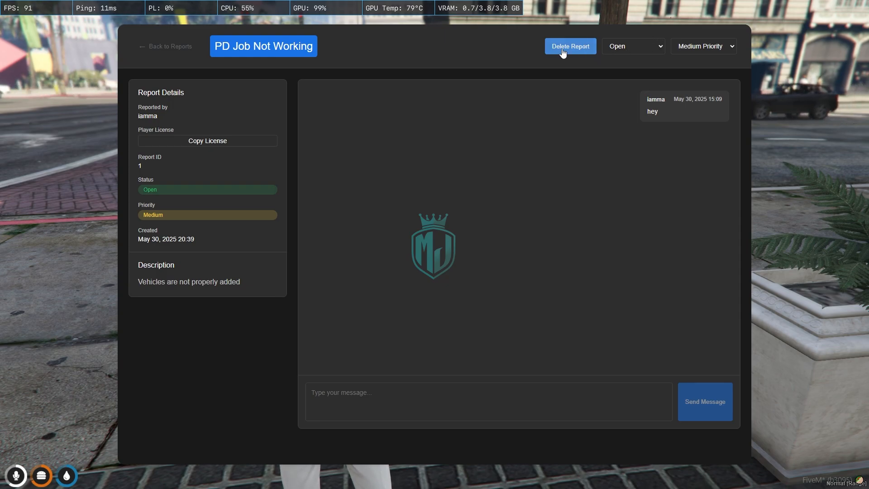
left_click(633, 47)
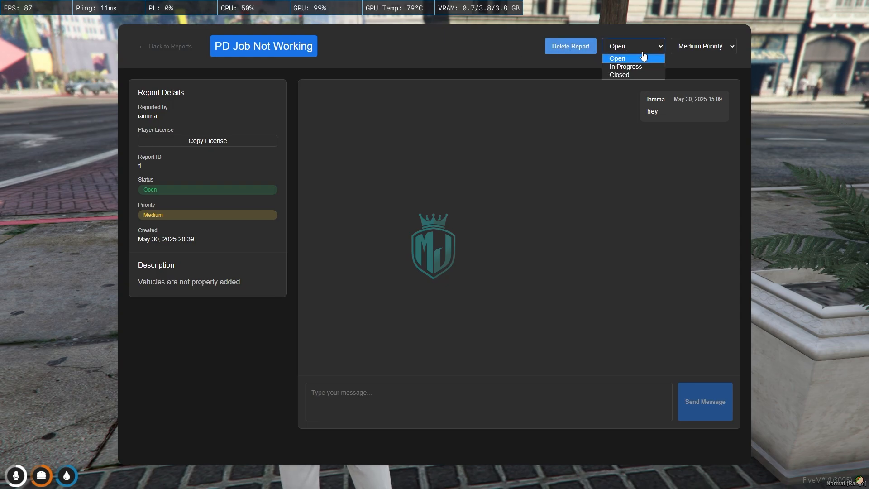
mouse_move(624, 66)
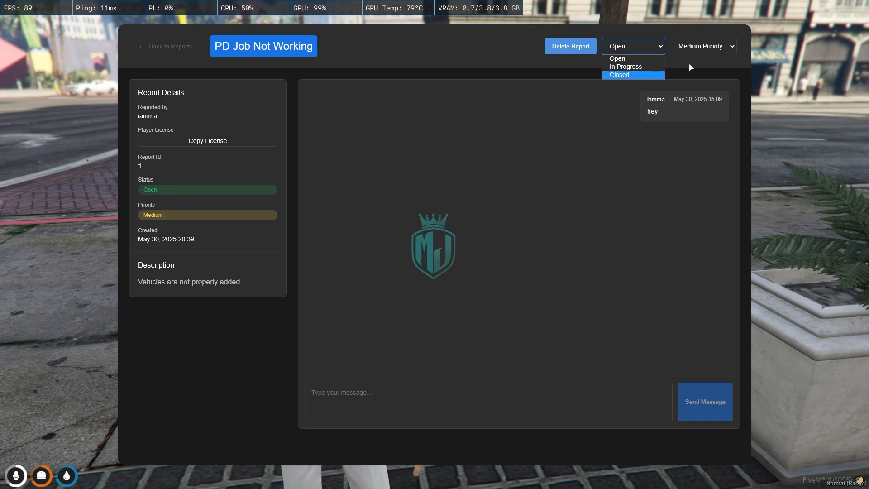
left_click(703, 46)
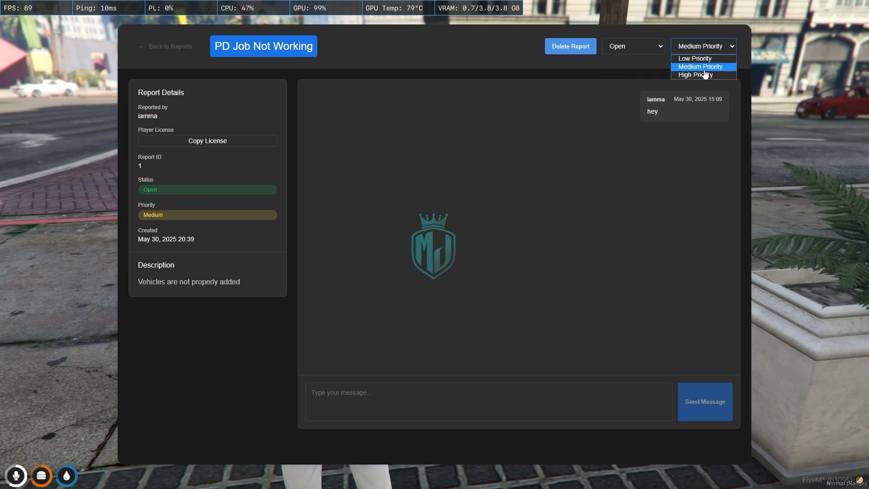
left_click(633, 46)
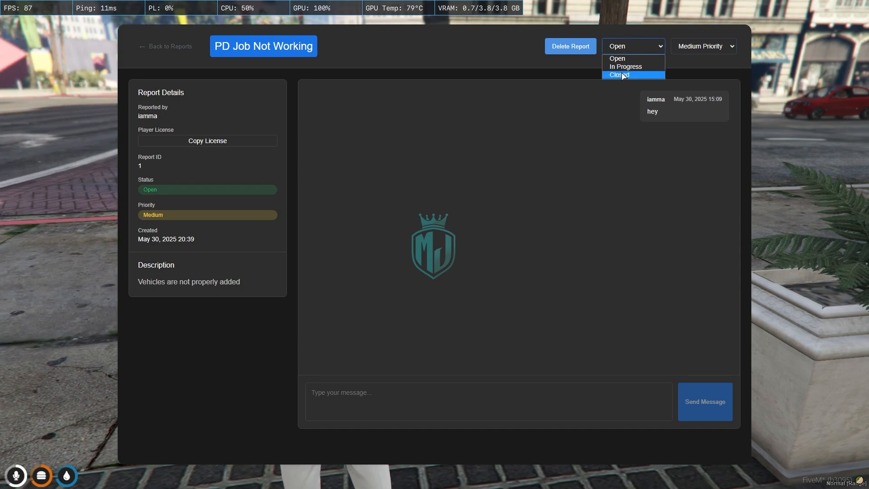
left_click(625, 66)
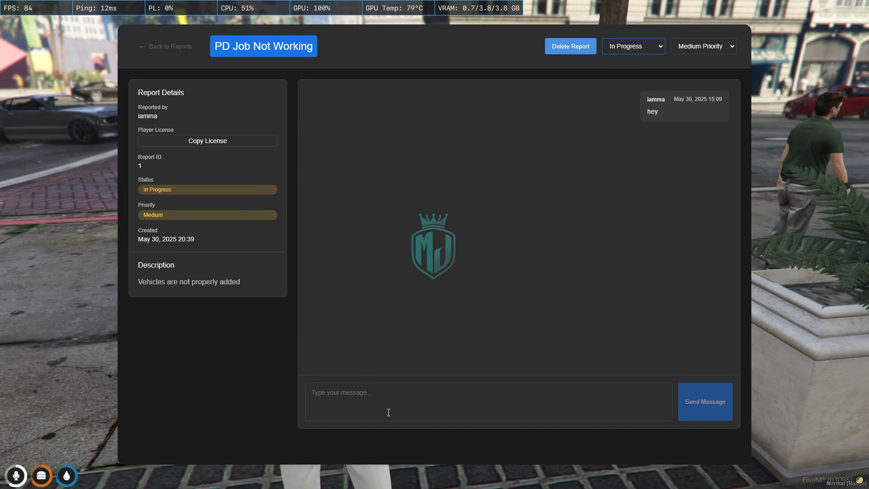
Send another reply on the report and raise its priority to High
left_click(633, 46)
type("T")
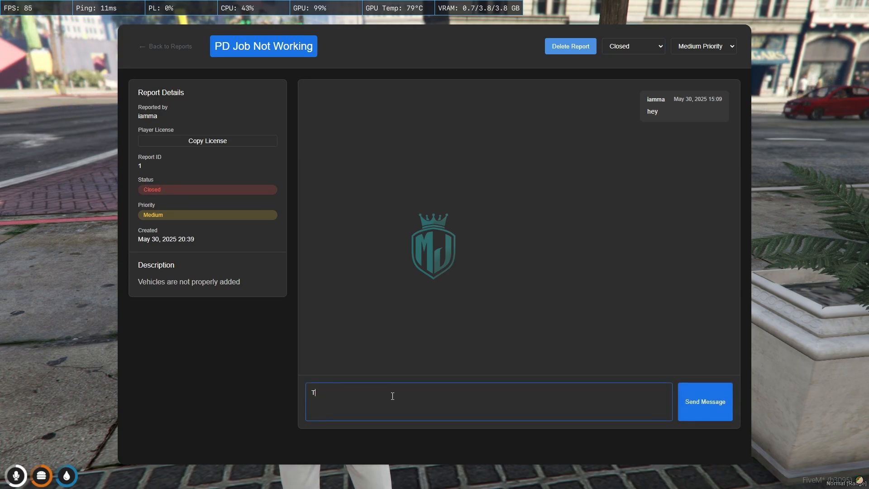
type("djawda")
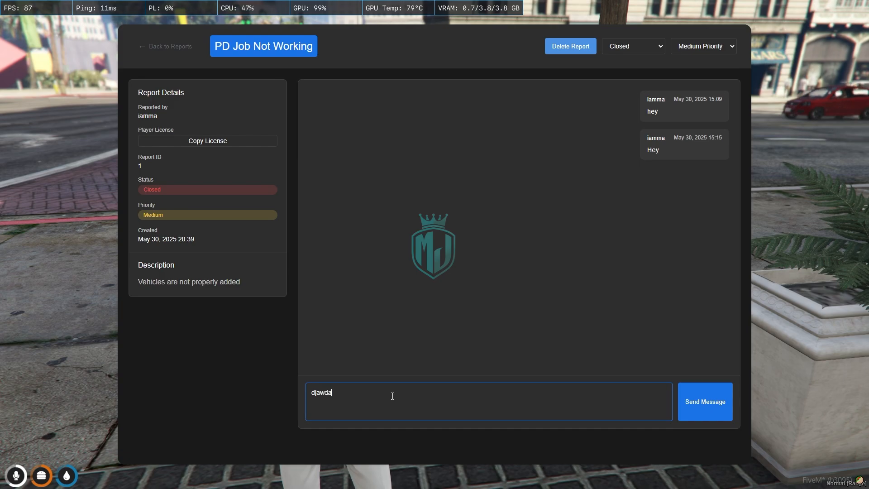
left_click(704, 401)
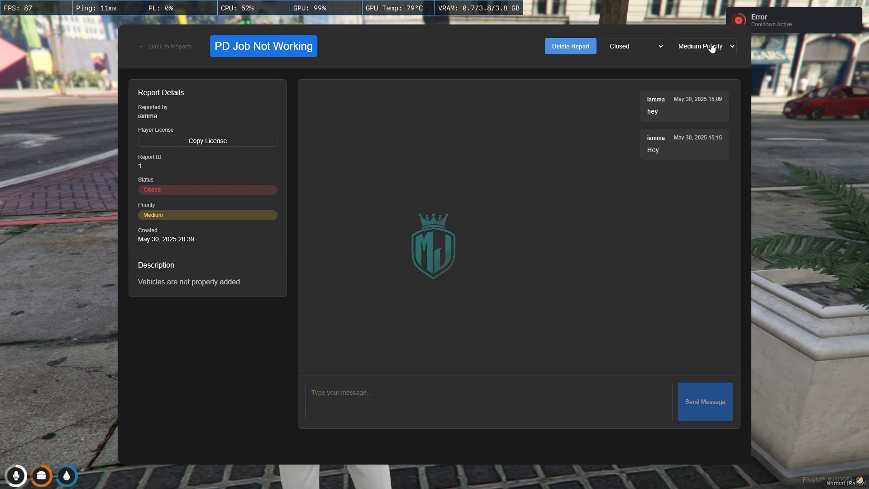
left_click(703, 45)
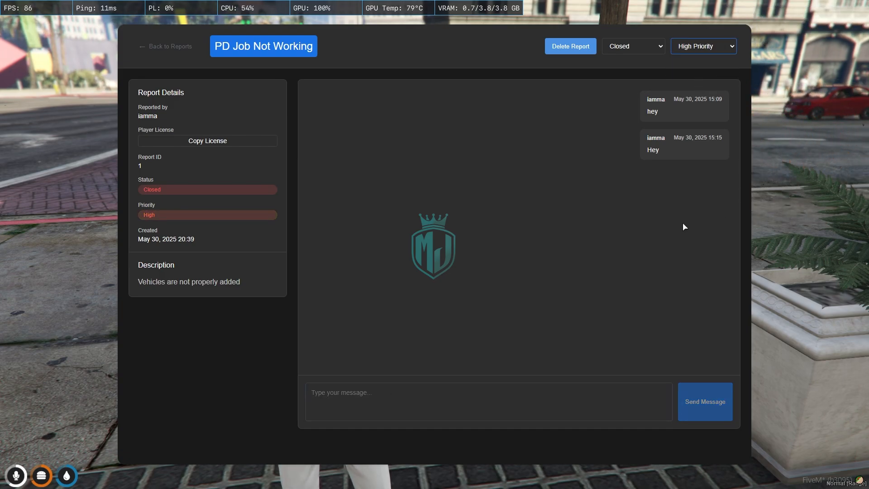
Delete the report, leaving the Reports Dashboard empty
left_click(569, 46)
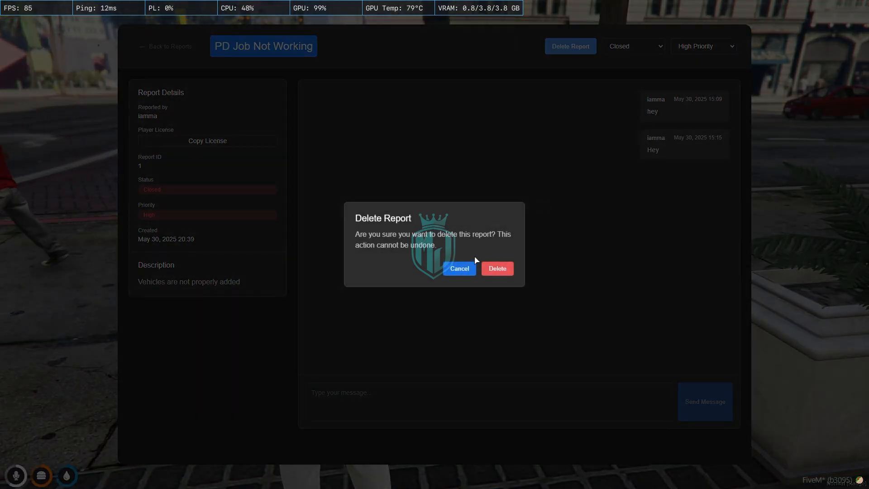
left_click(497, 268)
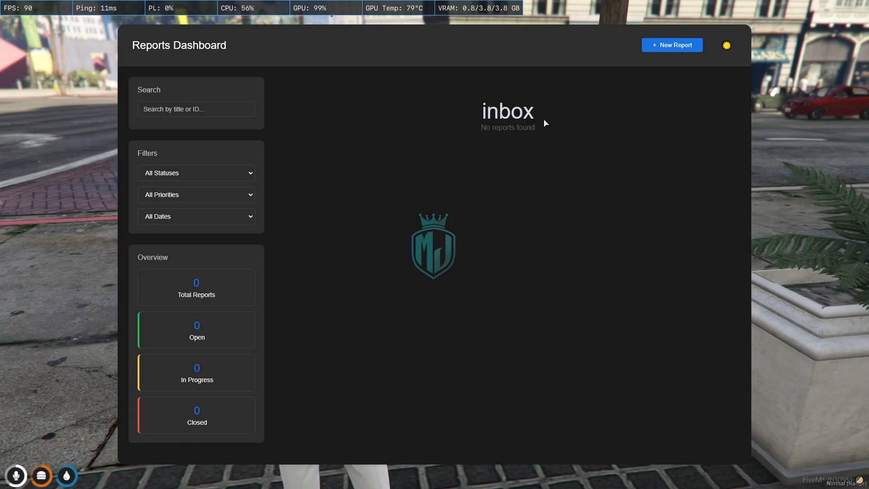